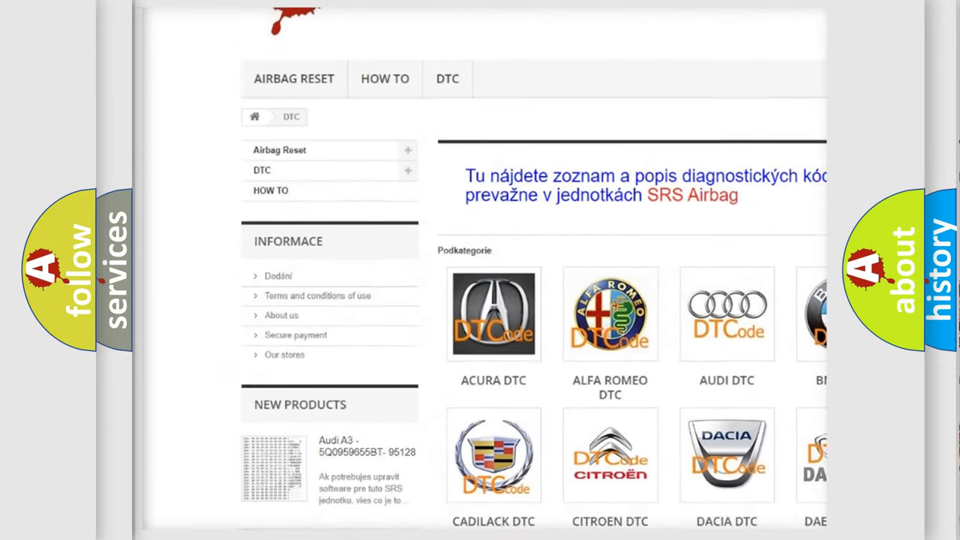
{"action": "scroll", "scroll_direction": "down", "scroll_amount": 3}
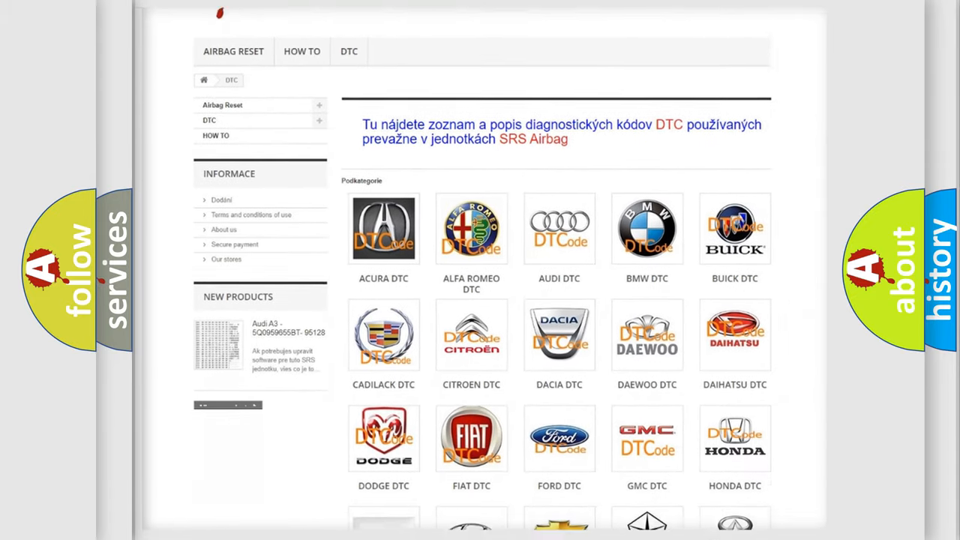
{"action": "scroll", "scroll_direction": "down", "scroll_amount": 3}
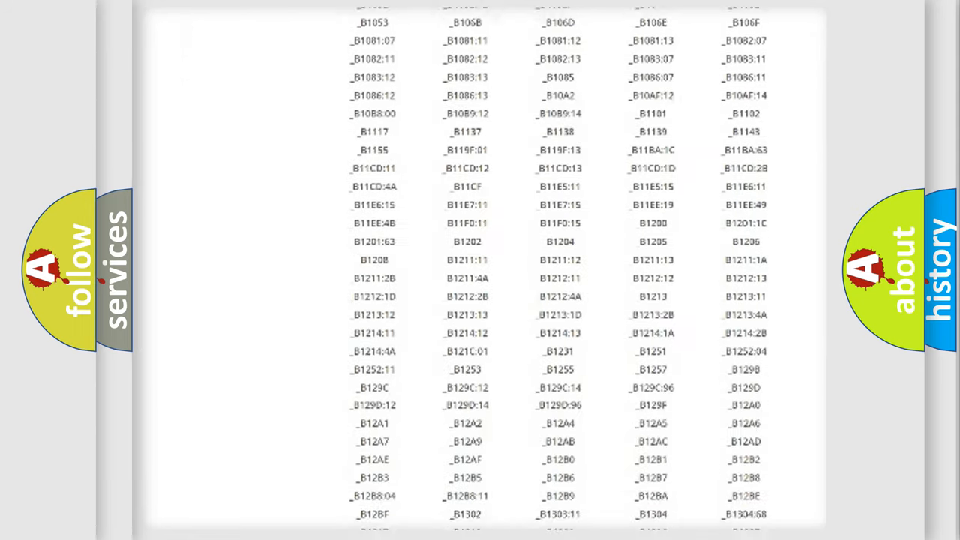
{"action": "scroll", "scroll_direction": "down", "scroll_amount": 3}
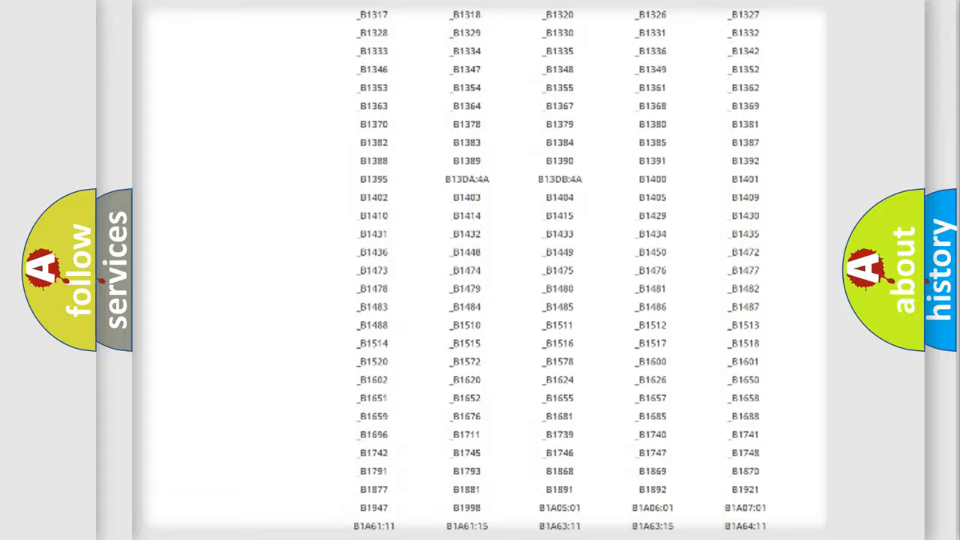